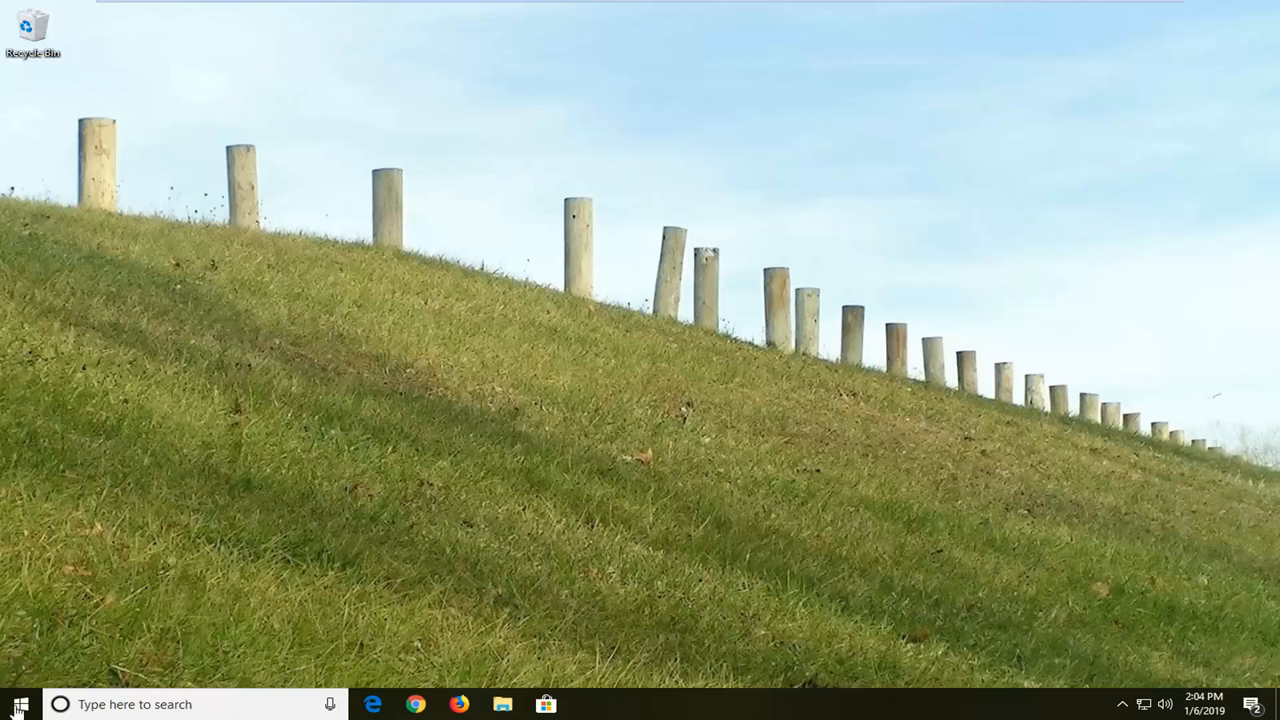
Step: Search Start for "internet options" and launch the Internet Properties dialog
{"action": "left_click", "coordinate": [17, 704]}
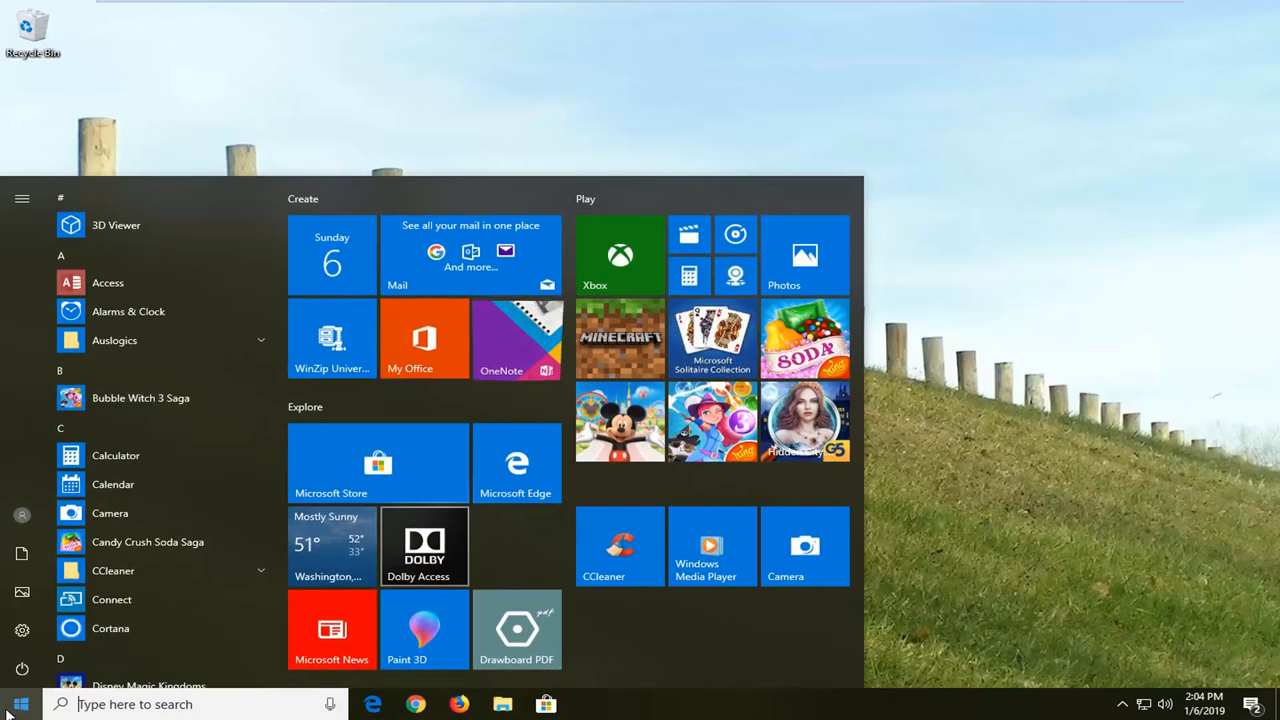
{"action": "type", "text": "internet options"}
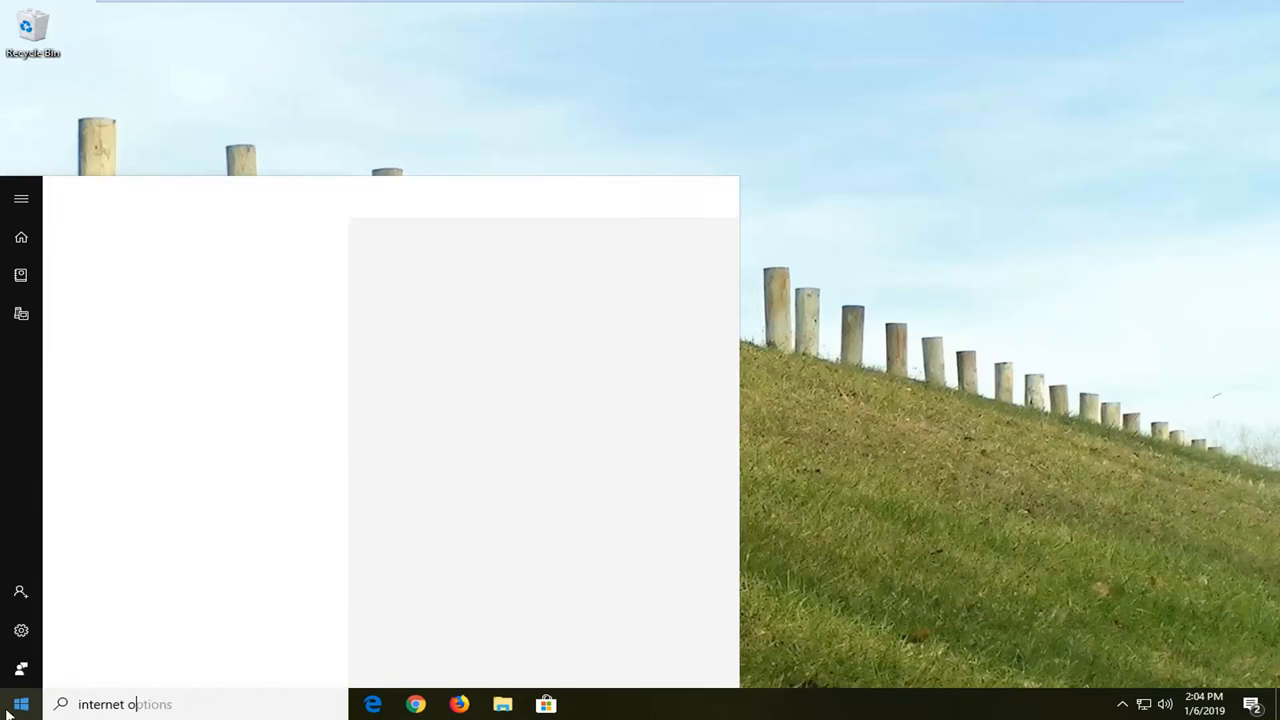
{"action": "type", "text": "ptions"}
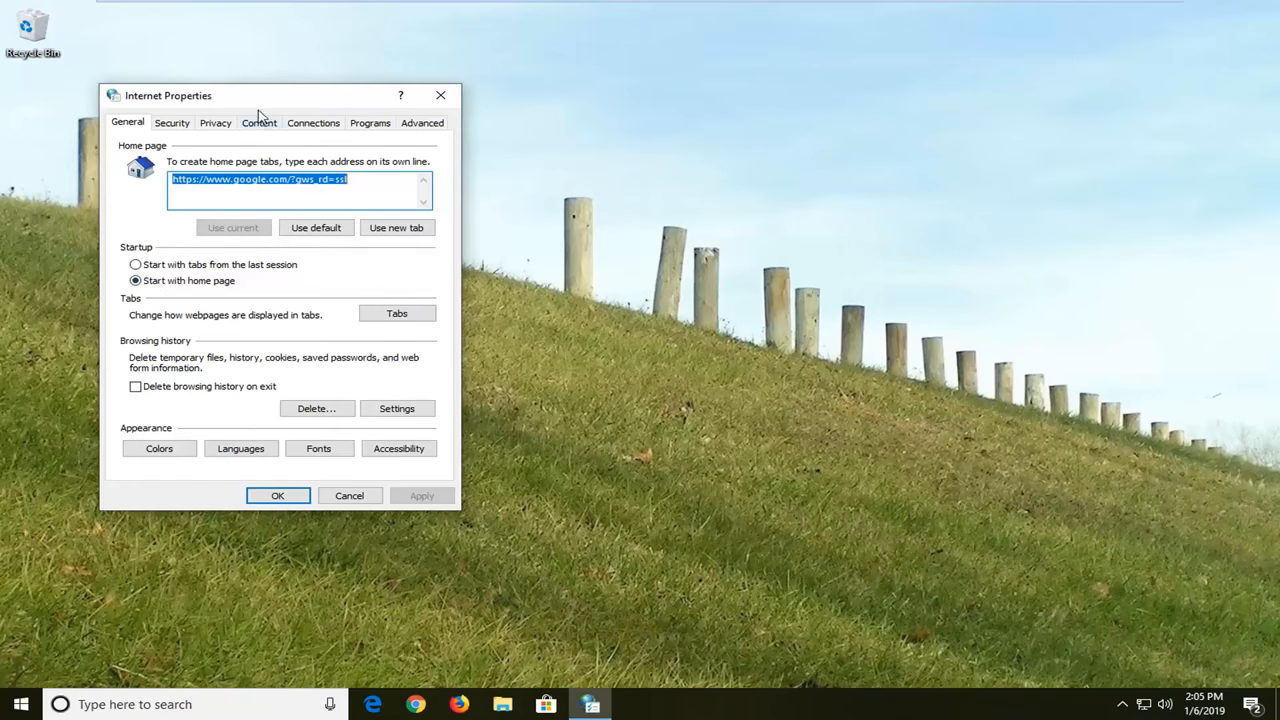
Step: Centre the dialog and show Website Data Settings with the temporary files location under Browsing history
{"action": "left_click_drag", "start_coordinate": [260, 95], "coordinate": [575, 126]}
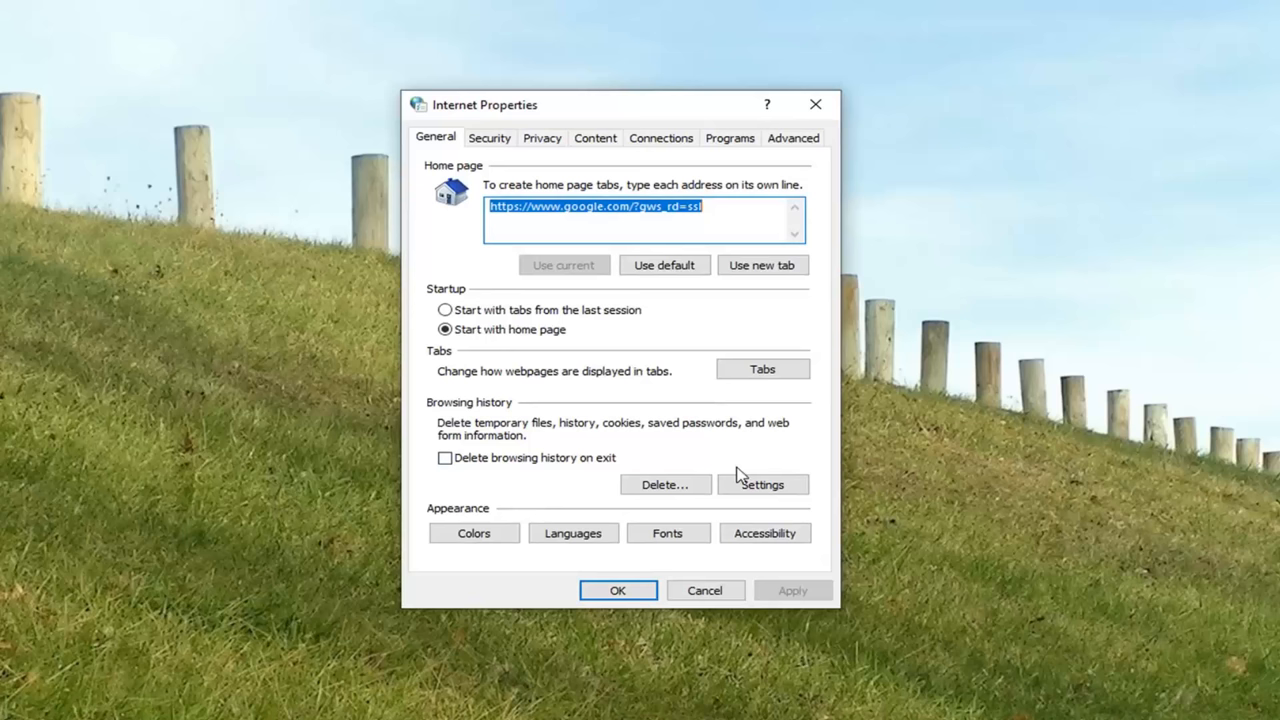
{"action": "left_click", "coordinate": [762, 484]}
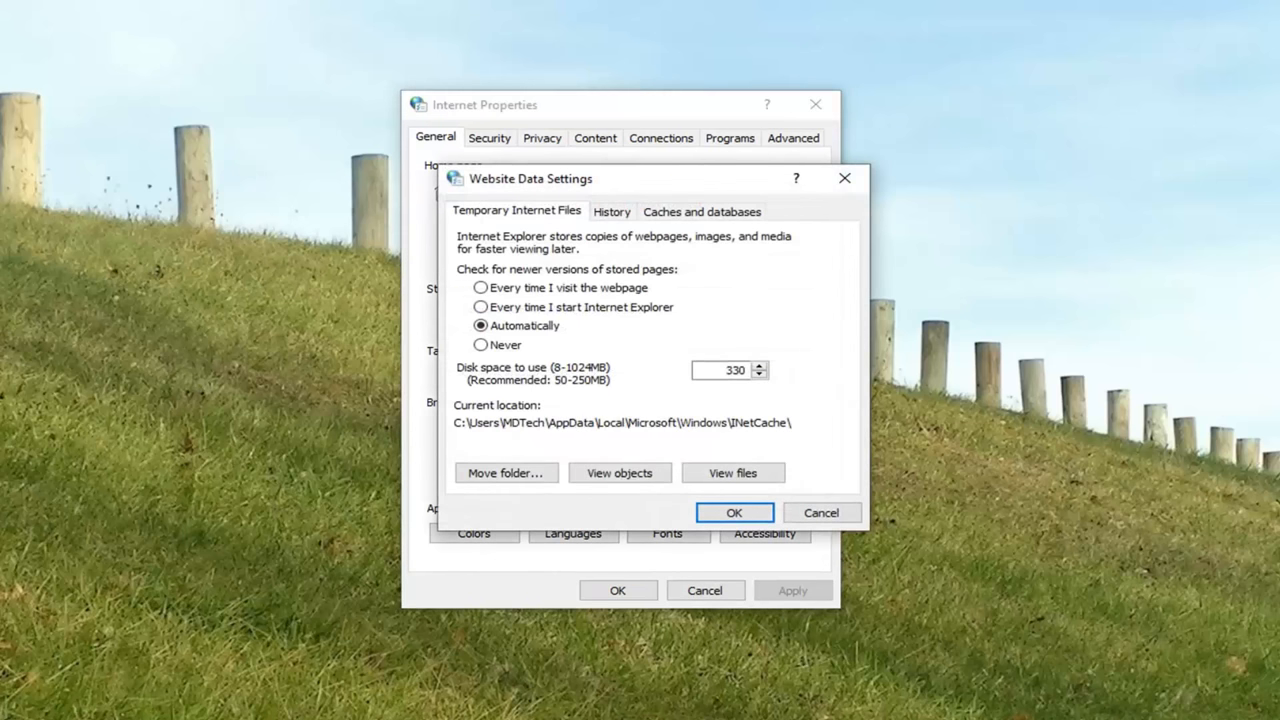
{"action": "mouse_move", "coordinate": [448, 515]}
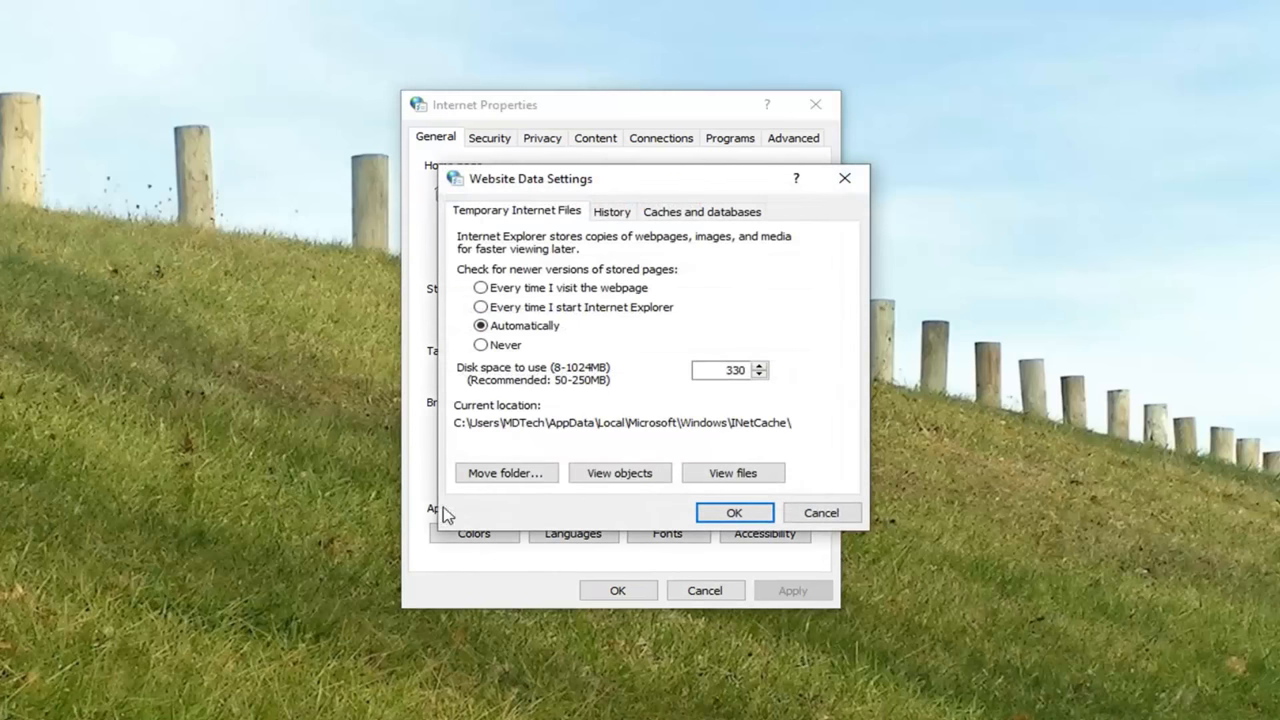
{"action": "mouse_move", "coordinate": [550, 420]}
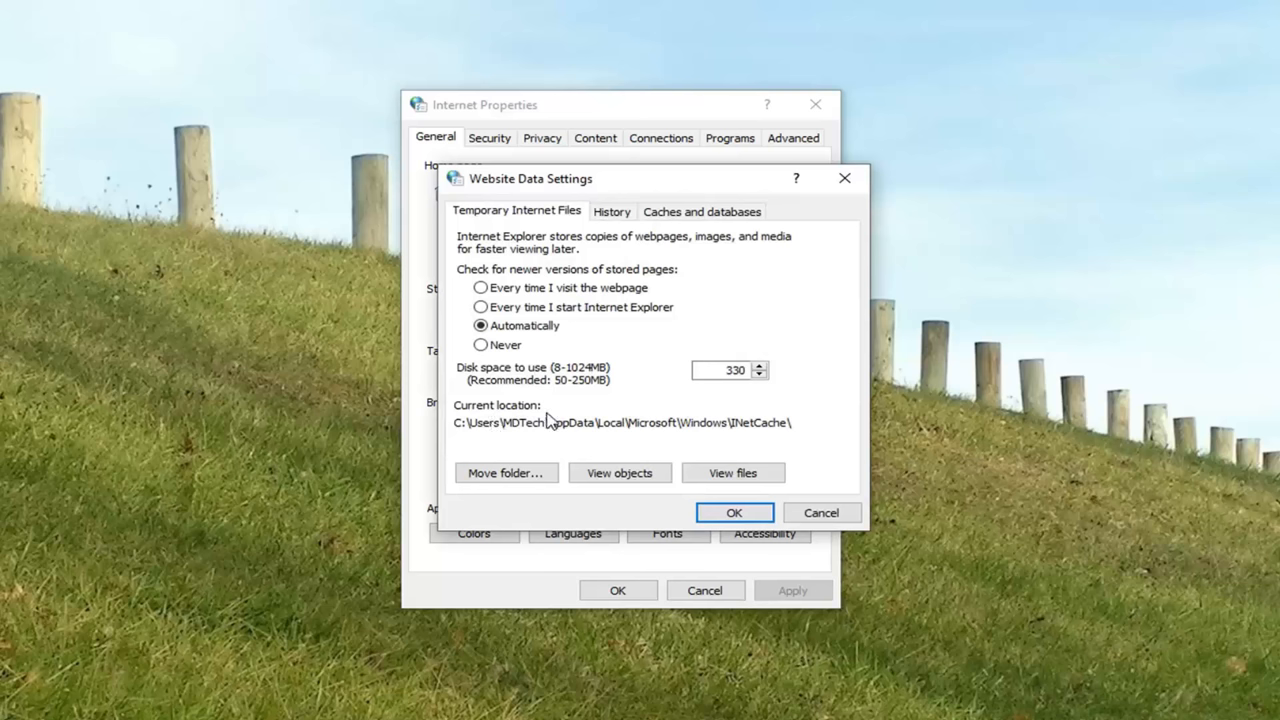
{"action": "mouse_move", "coordinate": [418, 413]}
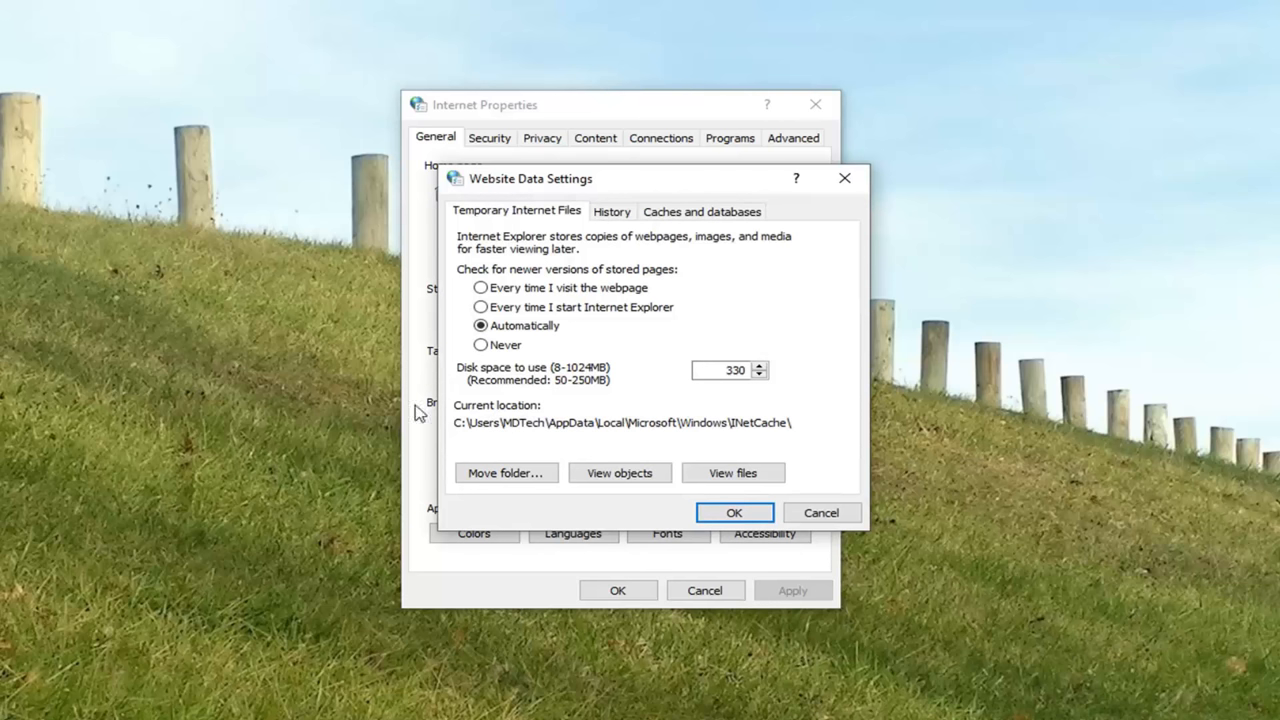
{"action": "mouse_move", "coordinate": [455, 425]}
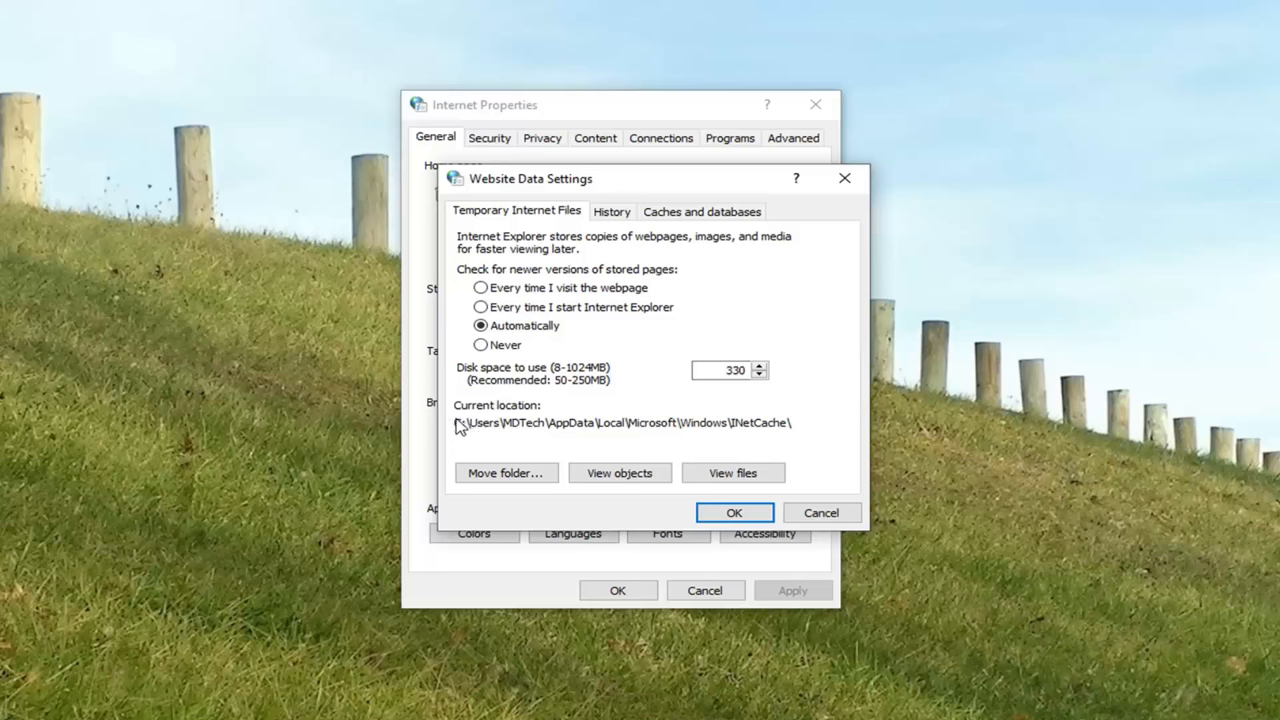
{"action": "left_click", "coordinate": [505, 473]}
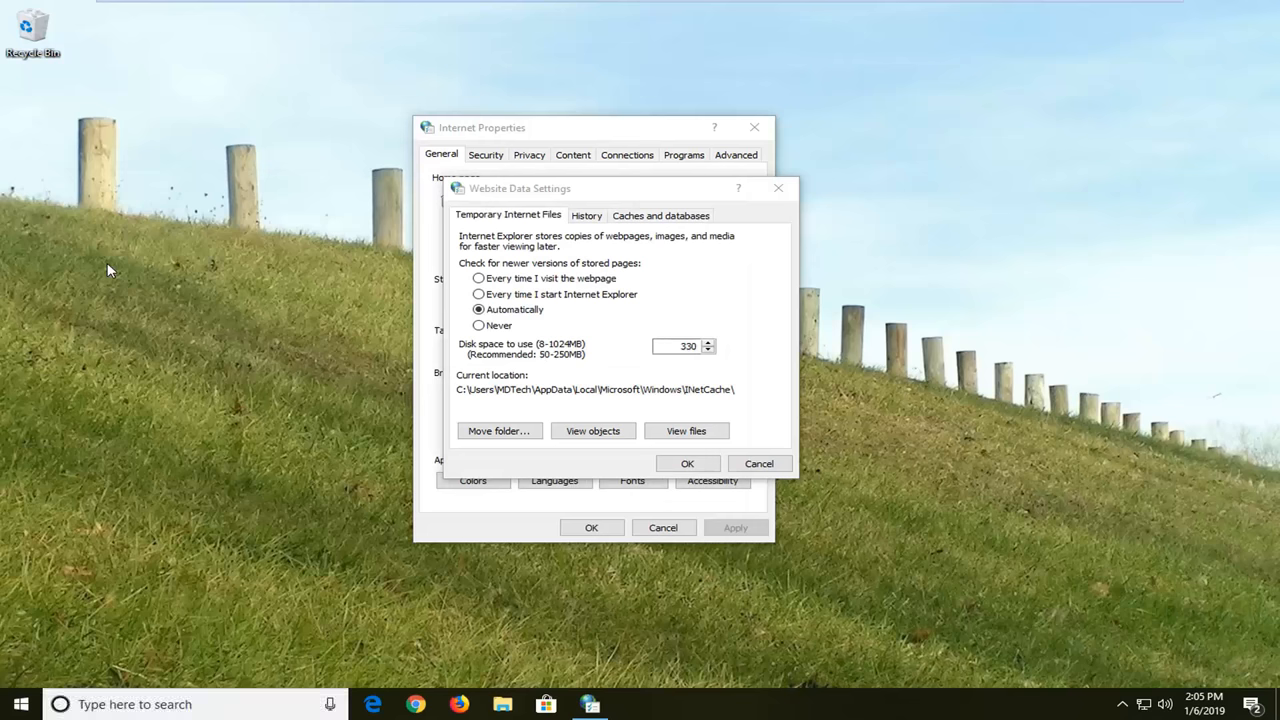
Step: Browse This PC in File Explorer and select Local Disk (C:) with 14.2 GB free of 29.4 GB
{"action": "left_click", "coordinate": [502, 704]}
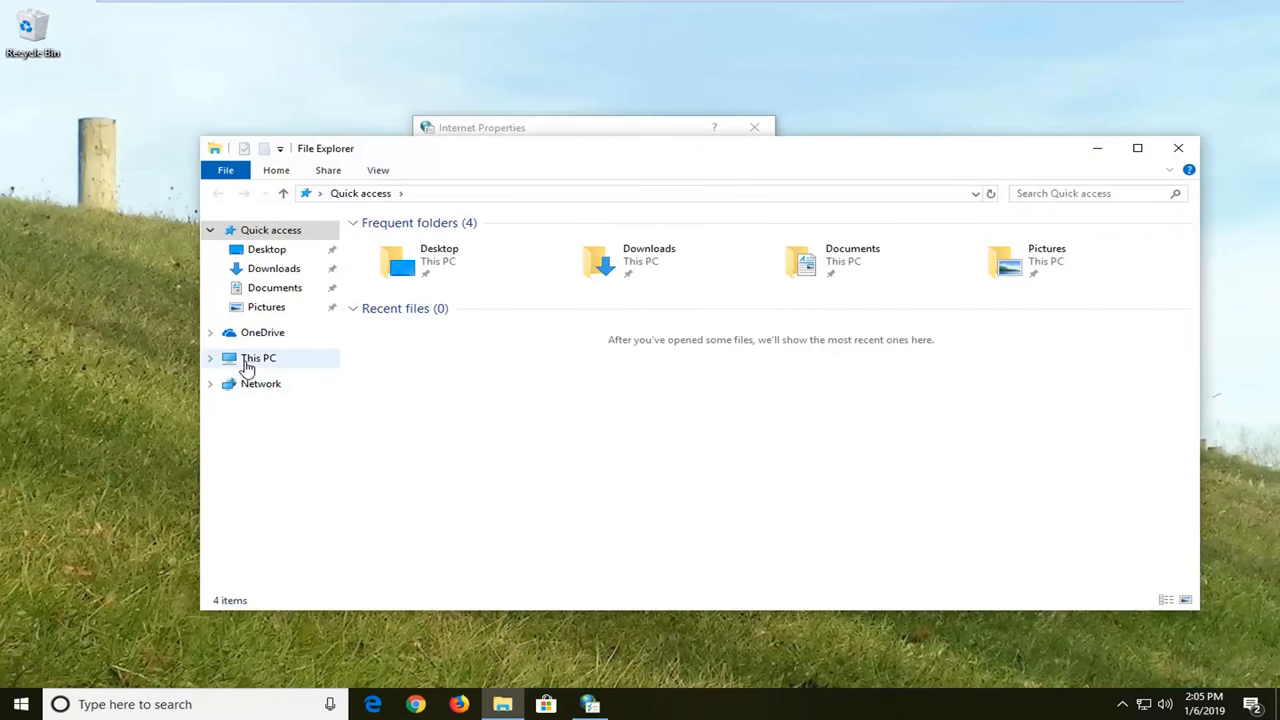
{"action": "left_click", "coordinate": [258, 357]}
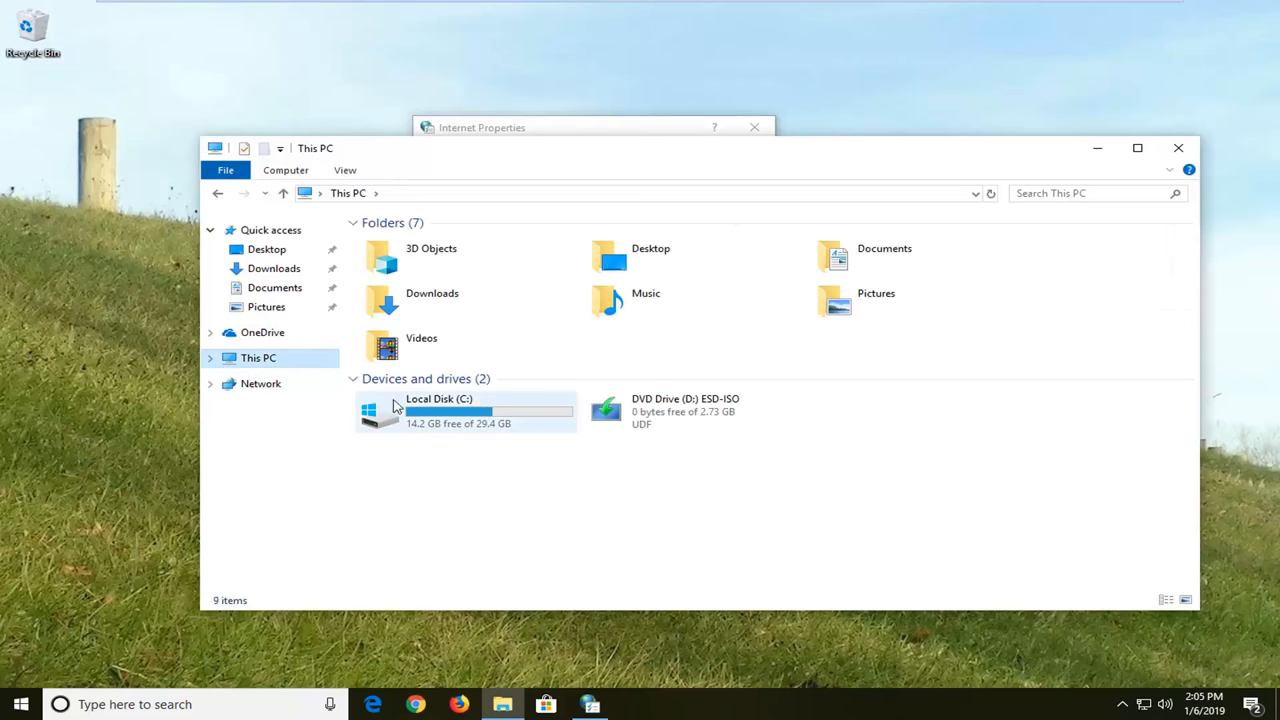
{"action": "left_click", "coordinate": [440, 410]}
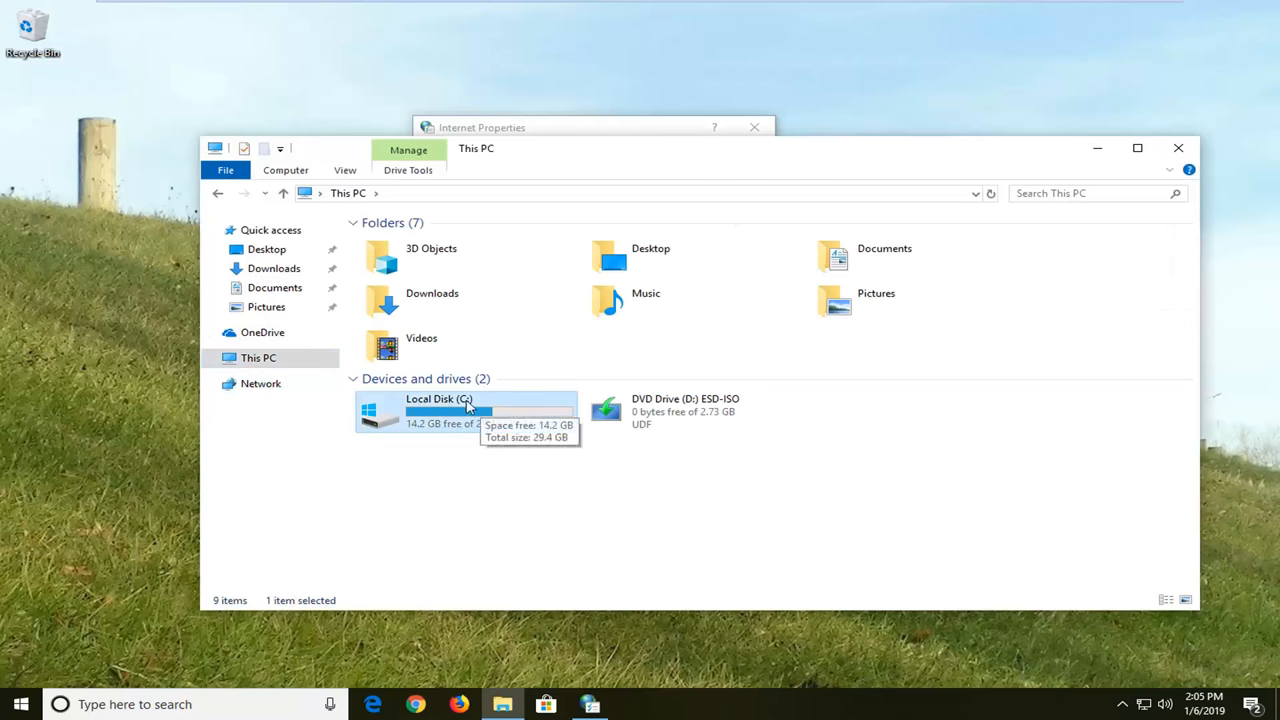
{"action": "mouse_move", "coordinate": [378, 422]}
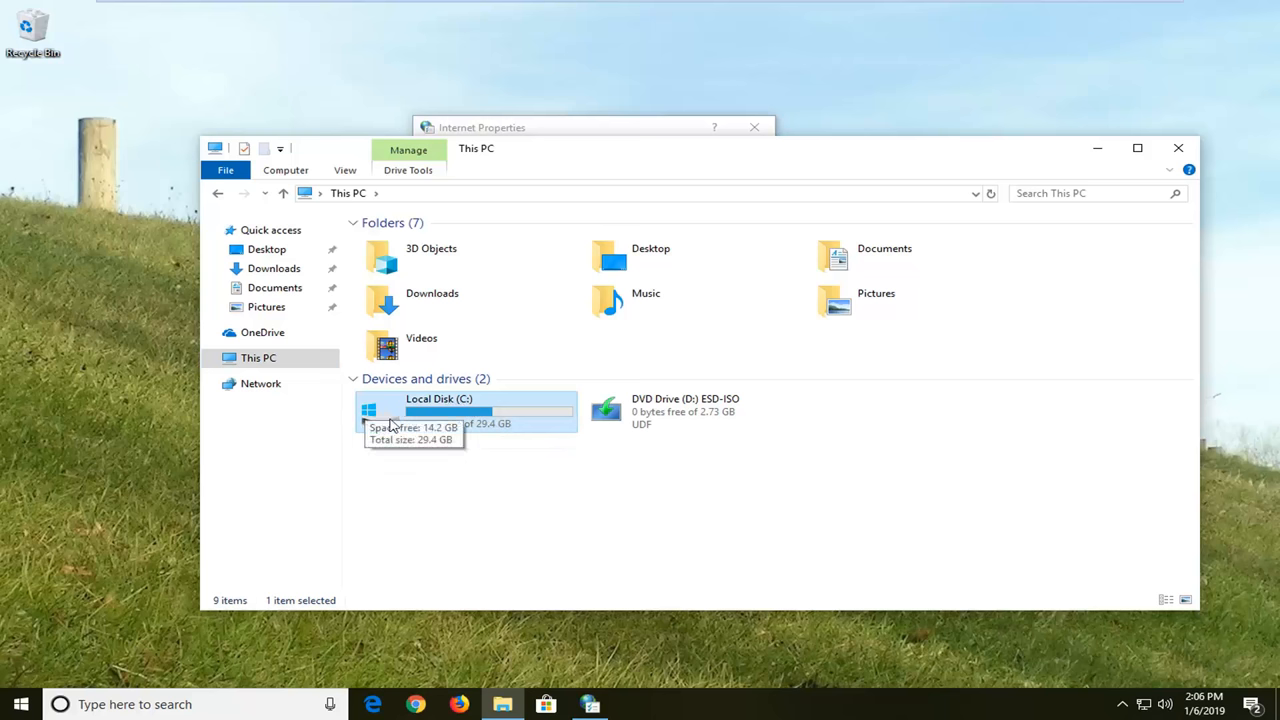
{"action": "mouse_move", "coordinate": [443, 410]}
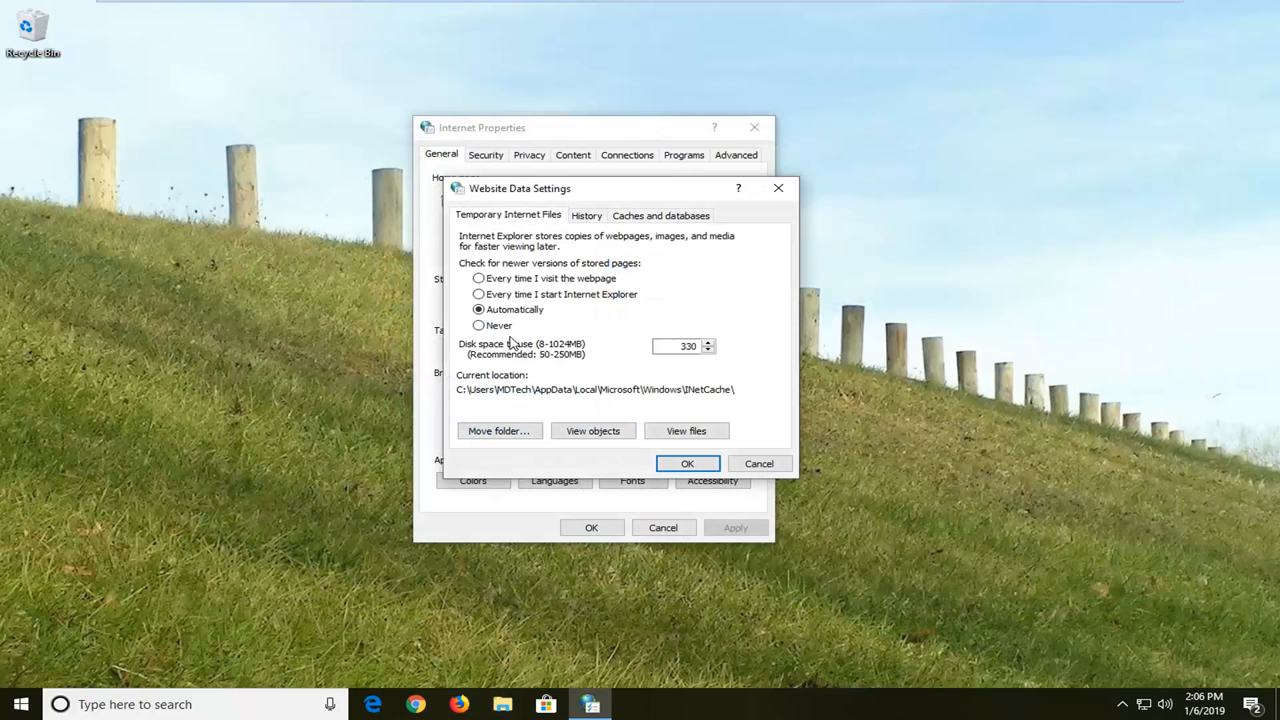
{"action": "mouse_move", "coordinate": [528, 399]}
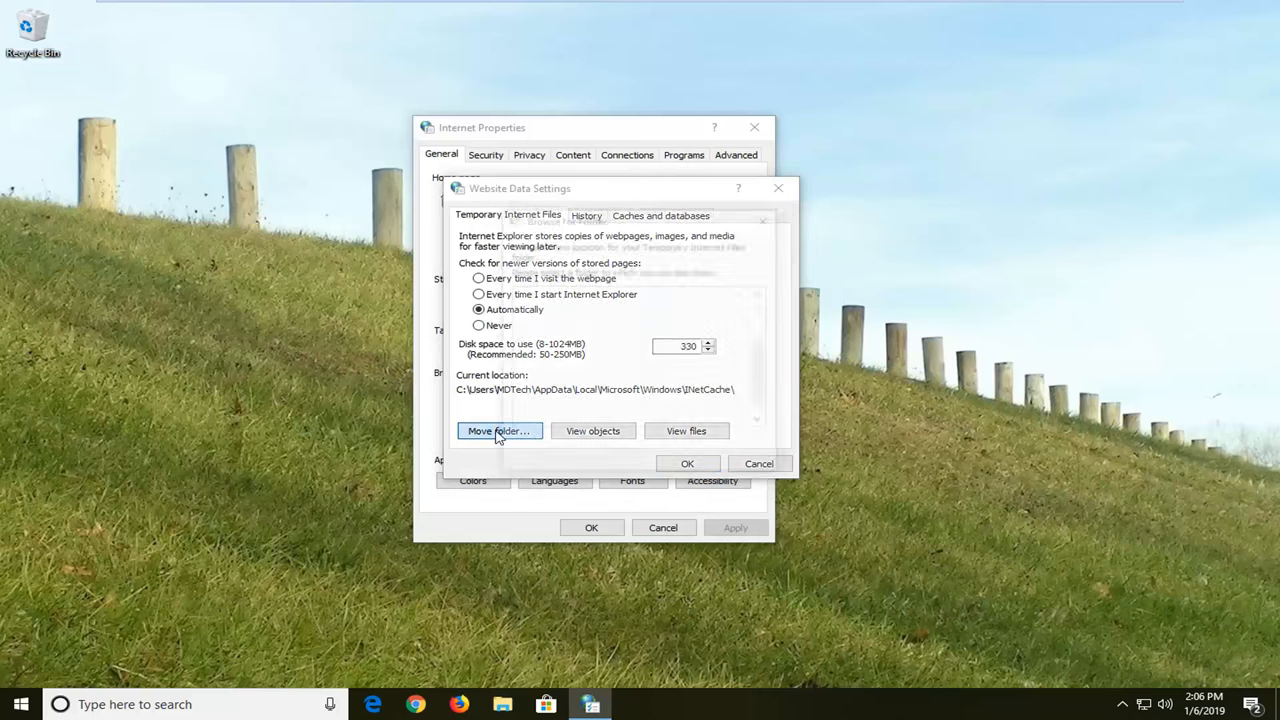
{"action": "left_click", "coordinate": [498, 431]}
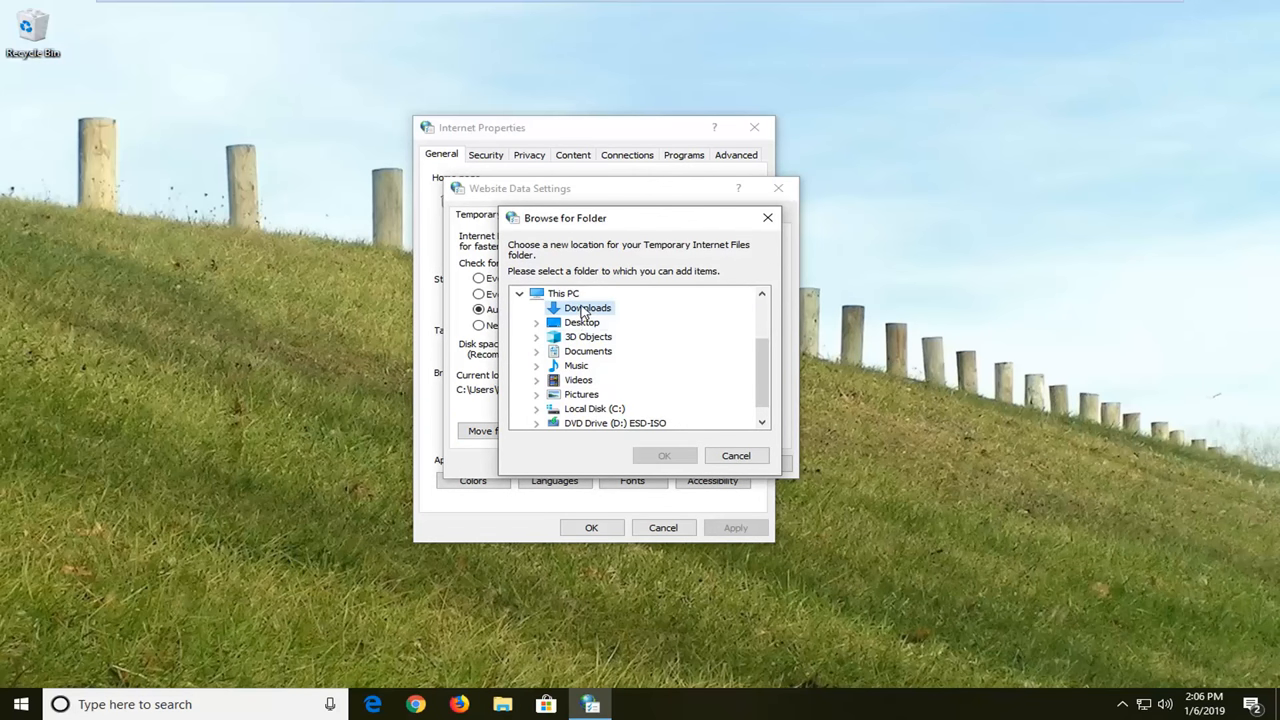
{"action": "left_click", "coordinate": [735, 455]}
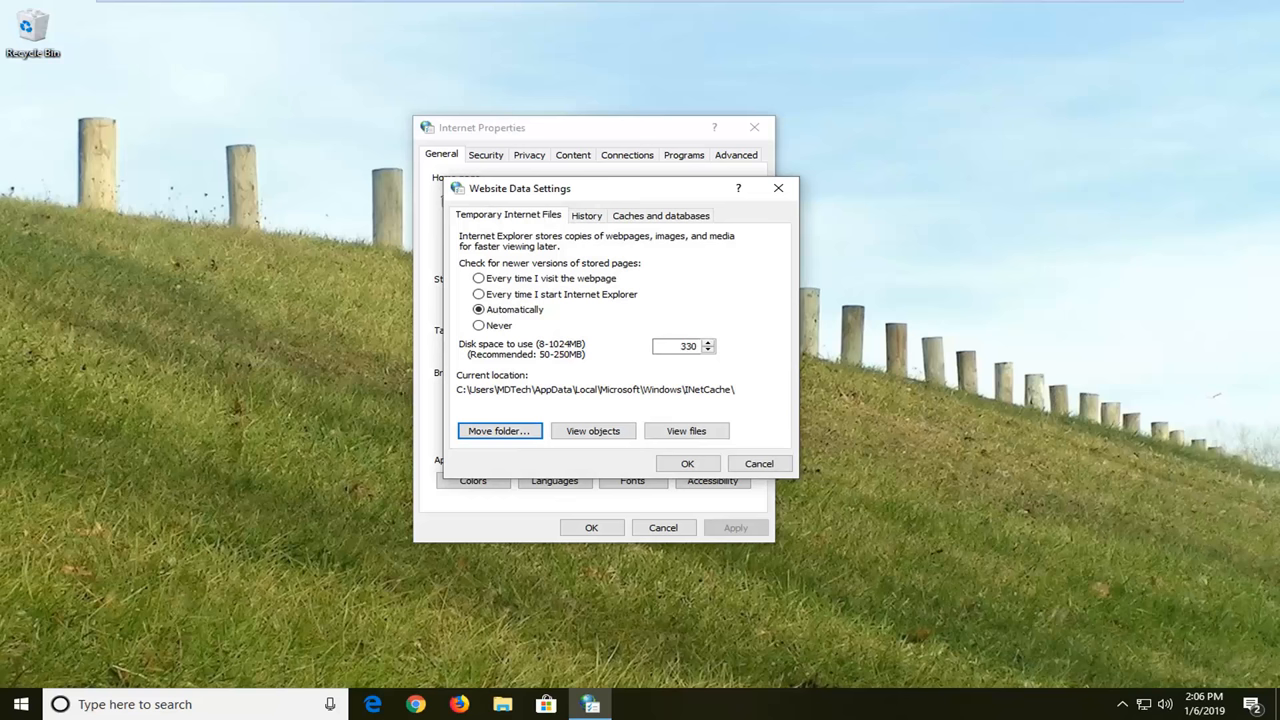
{"action": "mouse_move", "coordinate": [790, 222]}
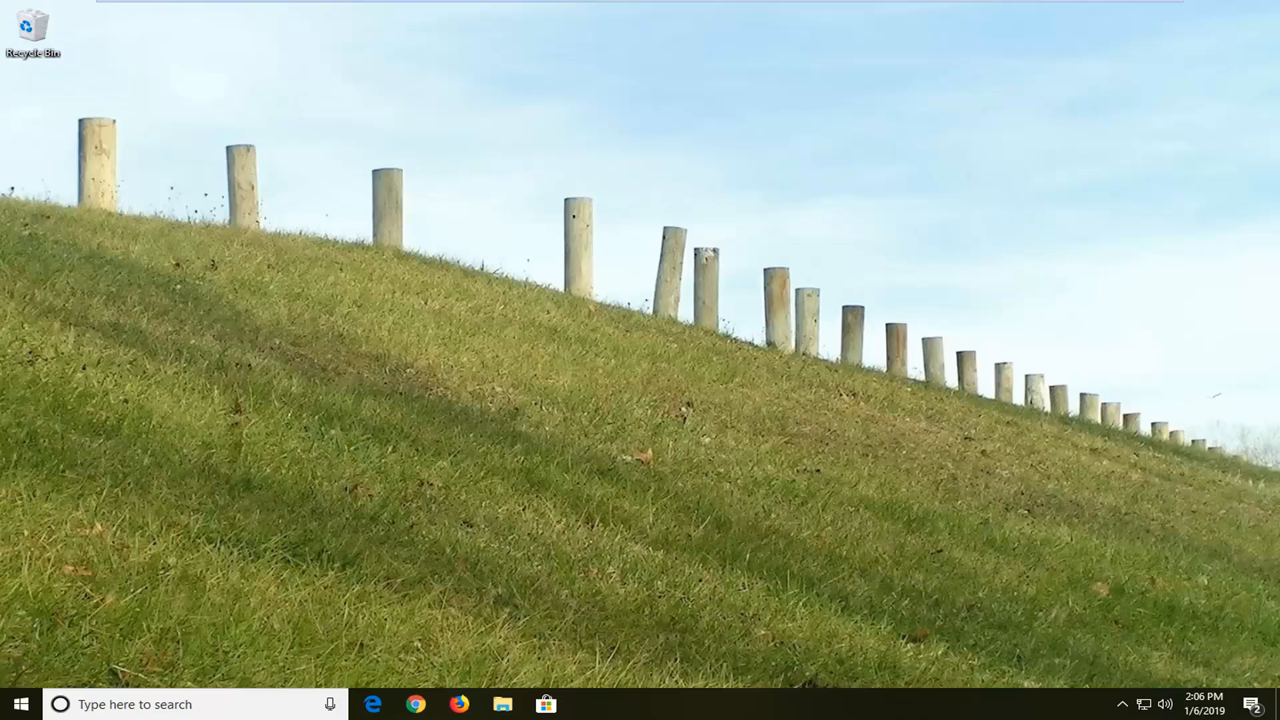
{"action": "mouse_move", "coordinate": [895, 632]}
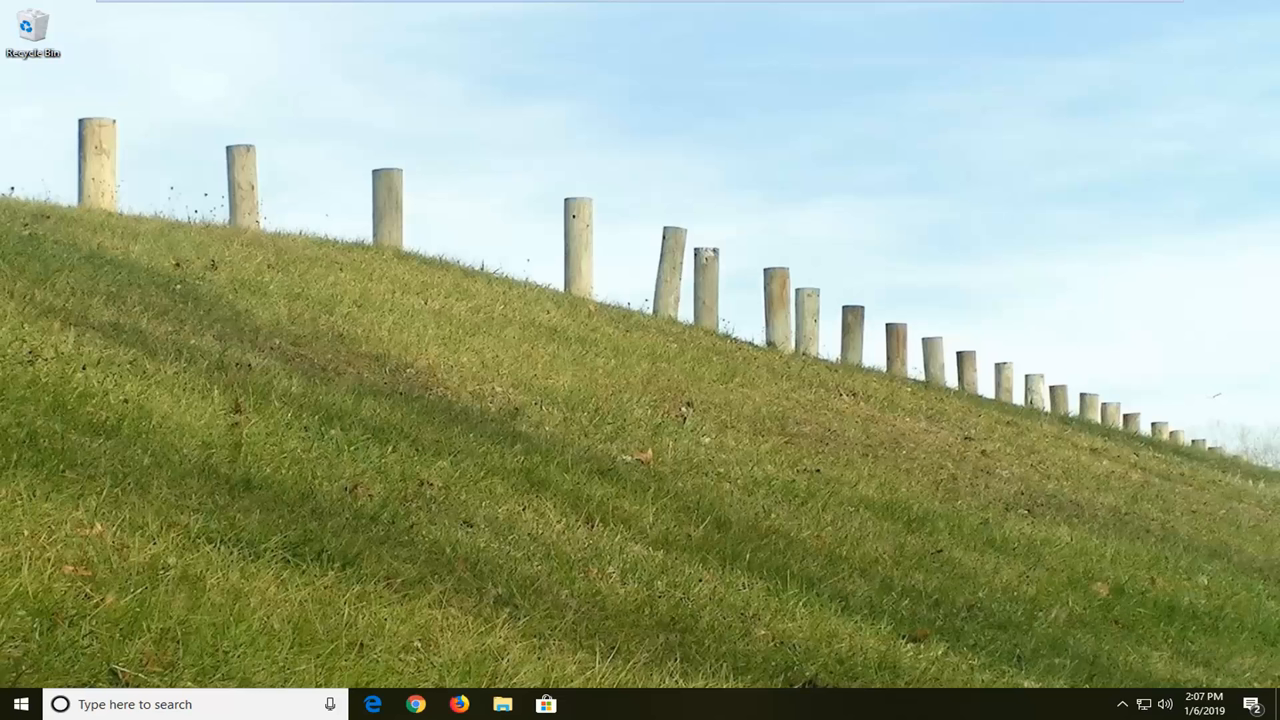
{"action": "mouse_move", "coordinate": [219, 561]}
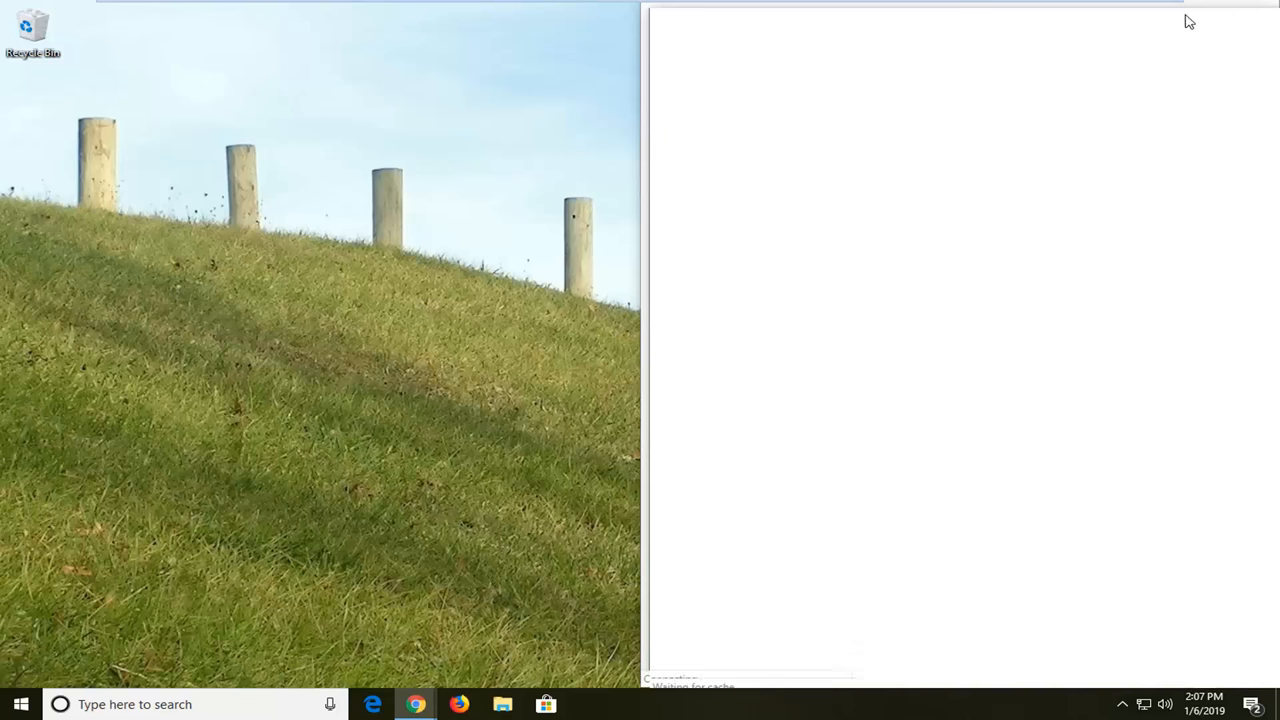
{"action": "mouse_move", "coordinate": [1198, 20]}
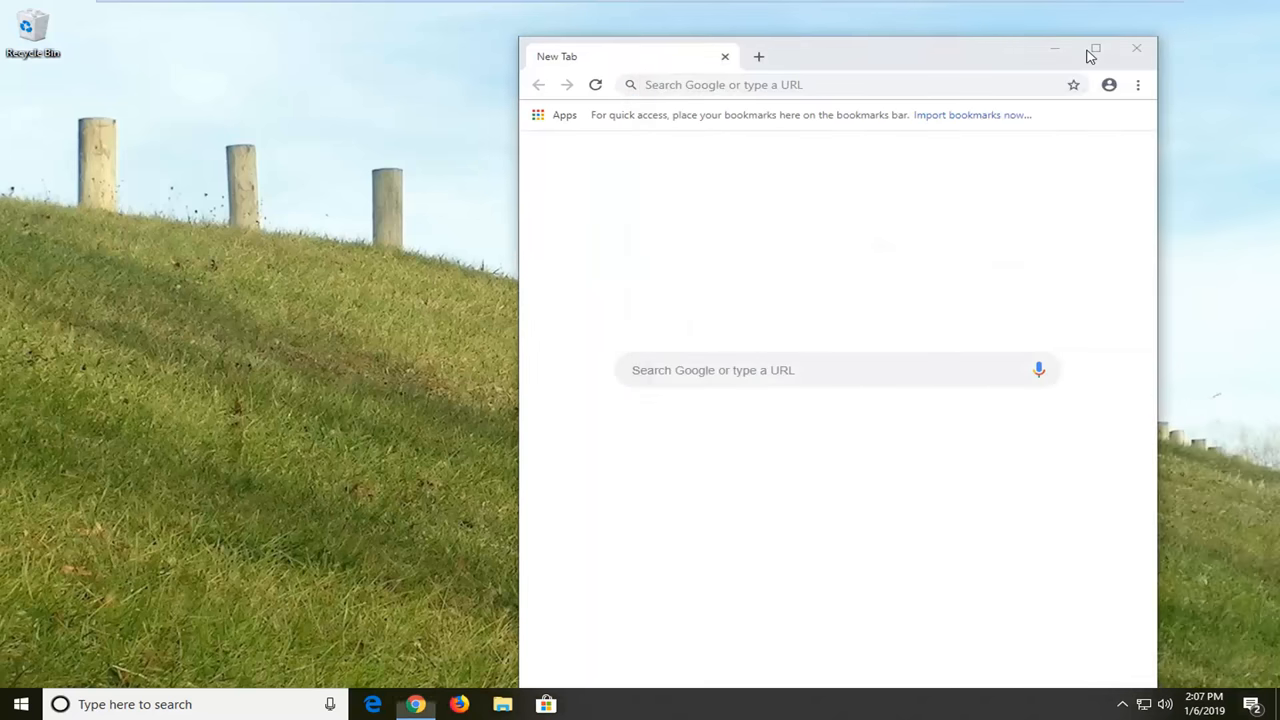
Step: Maximize the Chrome window so its Settings page fills the screen
{"action": "left_click", "coordinate": [1095, 48]}
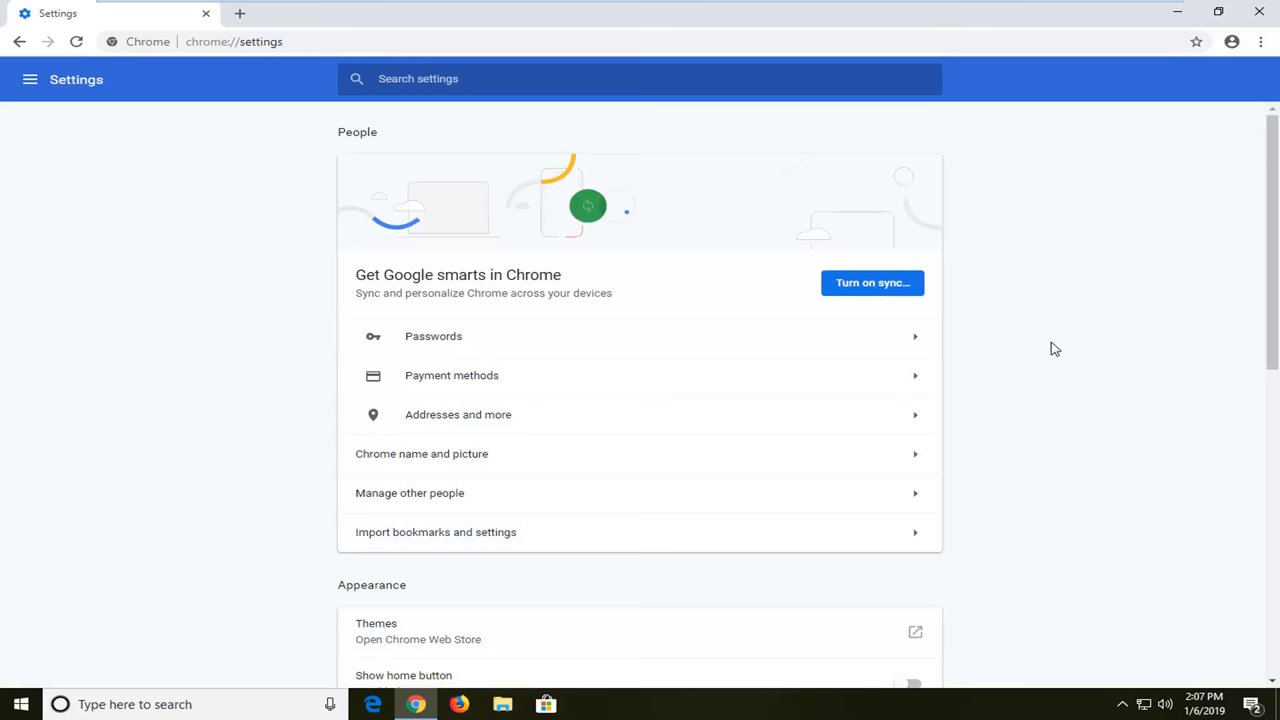
Step: Expand Advanced settings, reach Downloads and begin changing the save Location
{"action": "scroll", "scroll_direction": "down", "scroll_amount": 3}
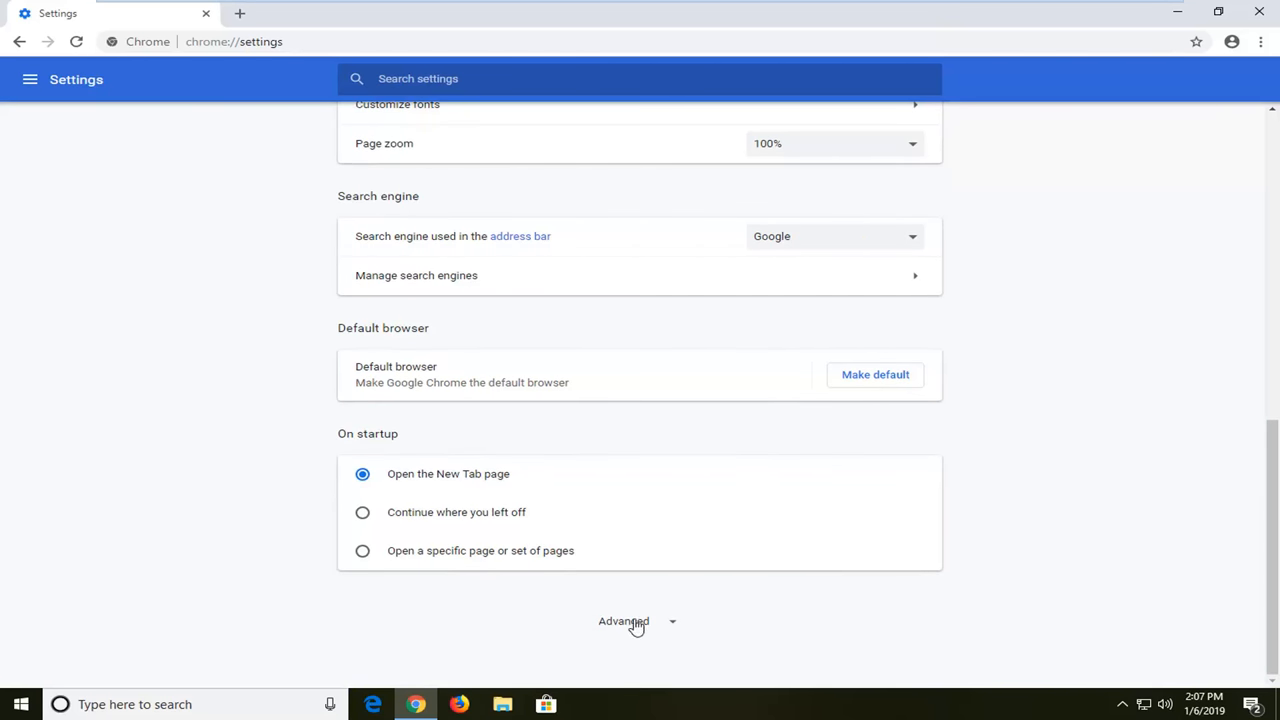
{"action": "left_click", "coordinate": [624, 621]}
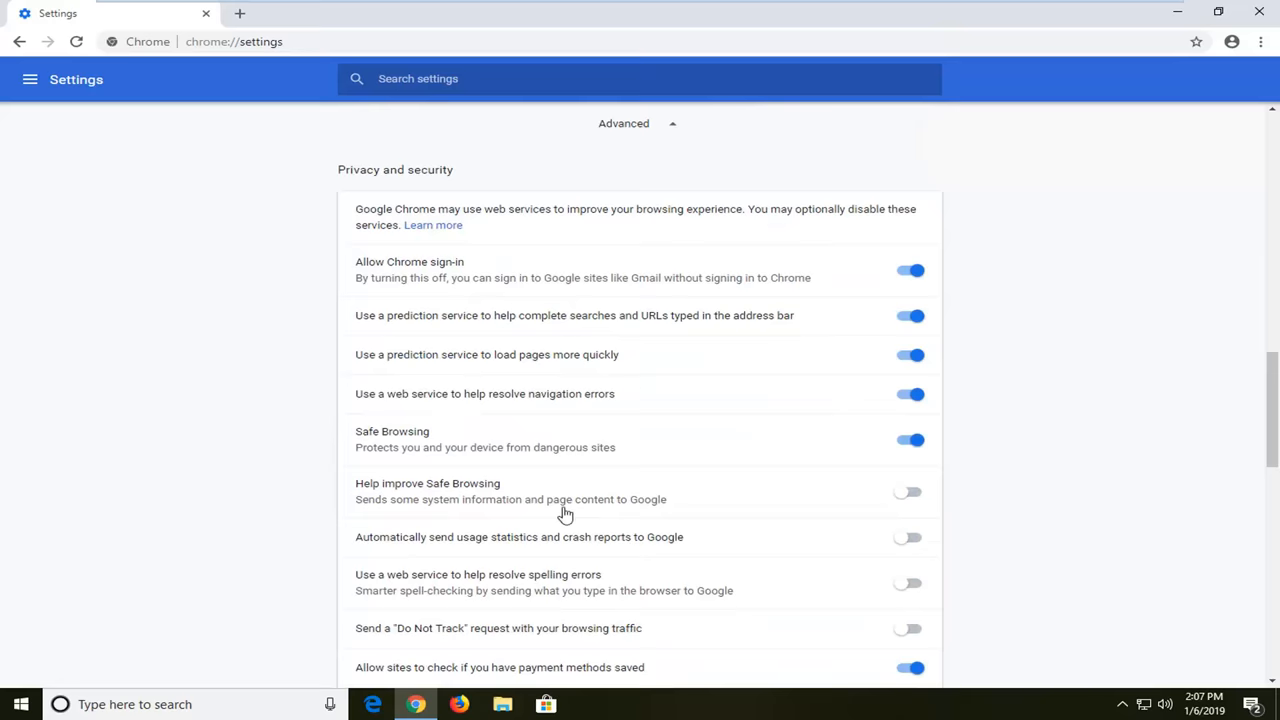
{"action": "scroll", "scroll_direction": "down", "scroll_amount": 3}
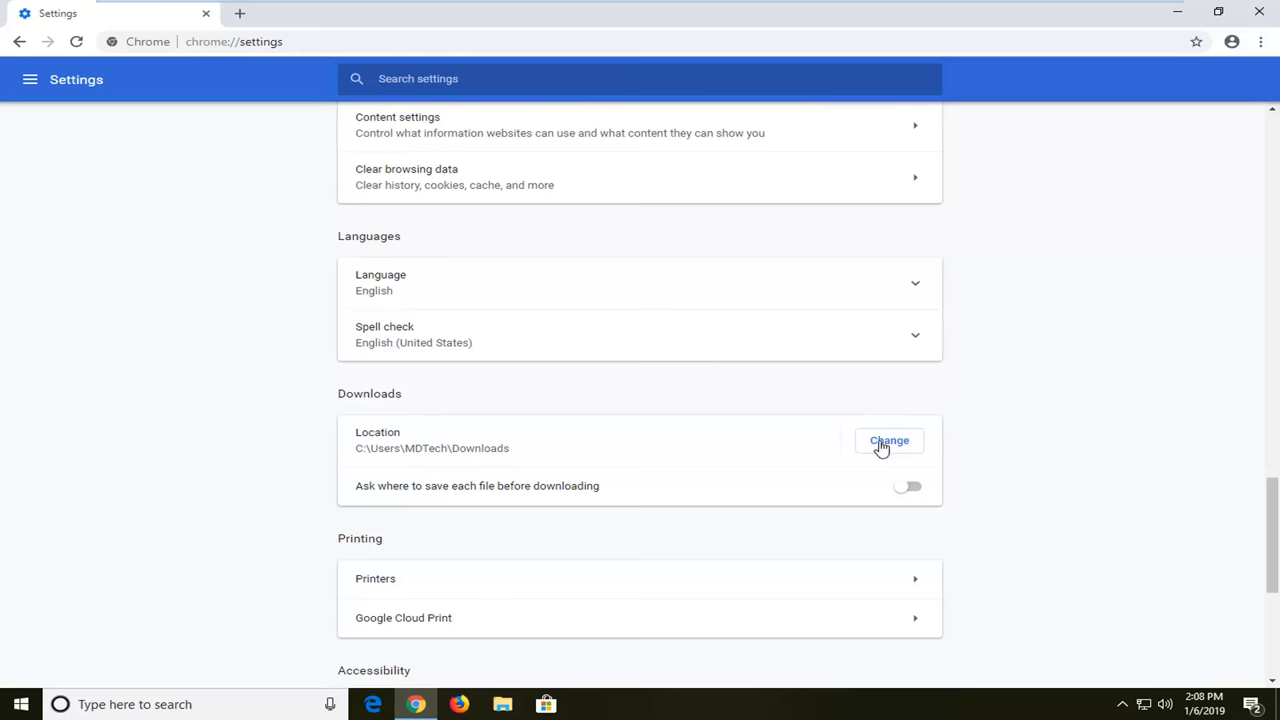
{"action": "left_click", "coordinate": [888, 440]}
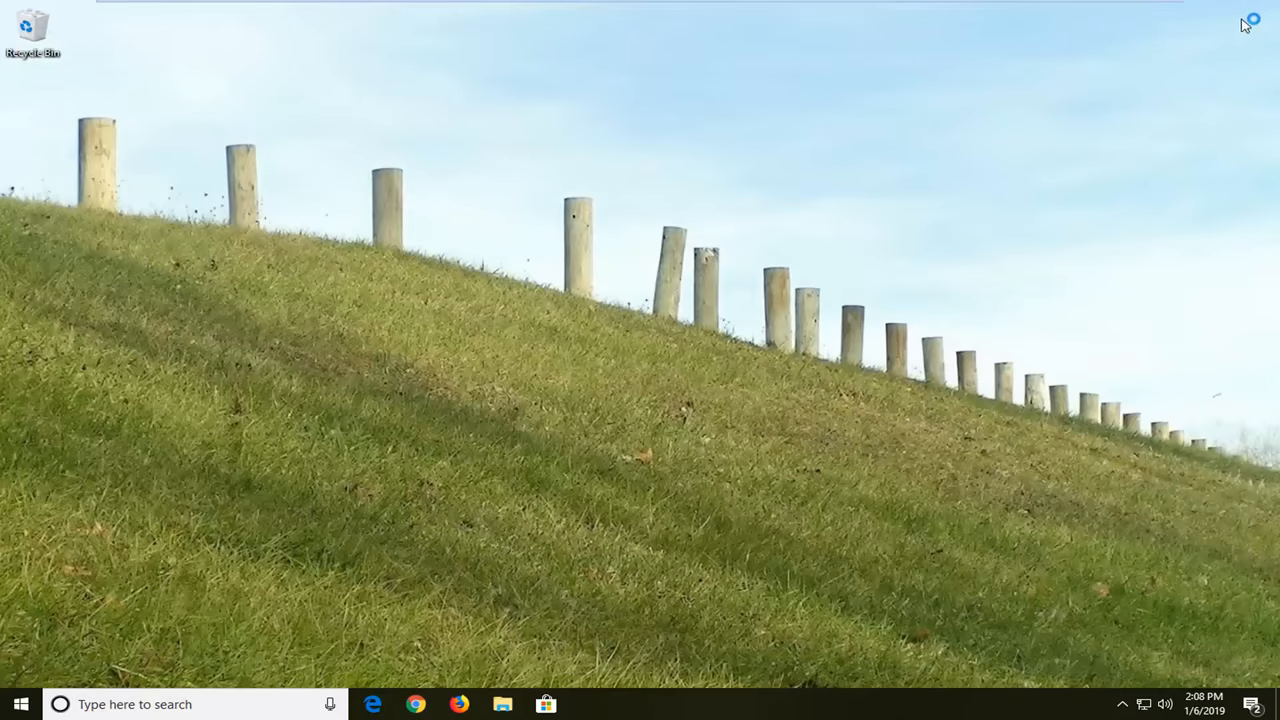
{"action": "mouse_move", "coordinate": [1014, 276]}
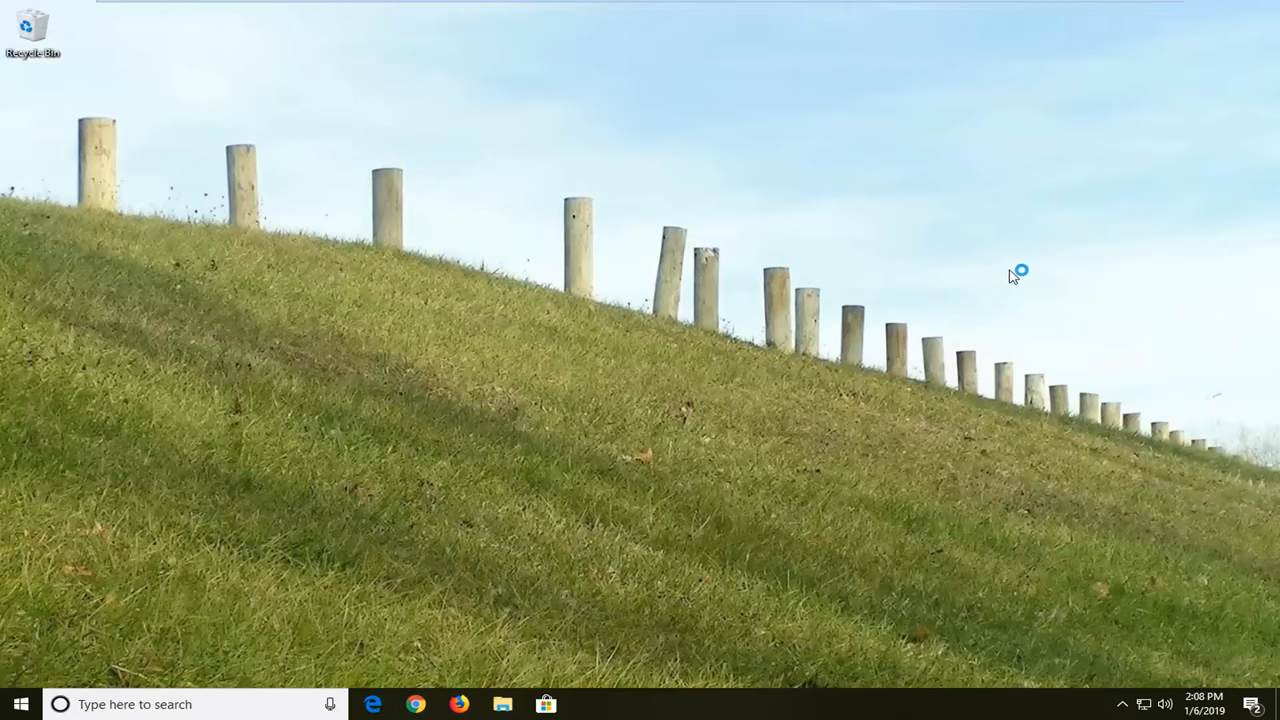